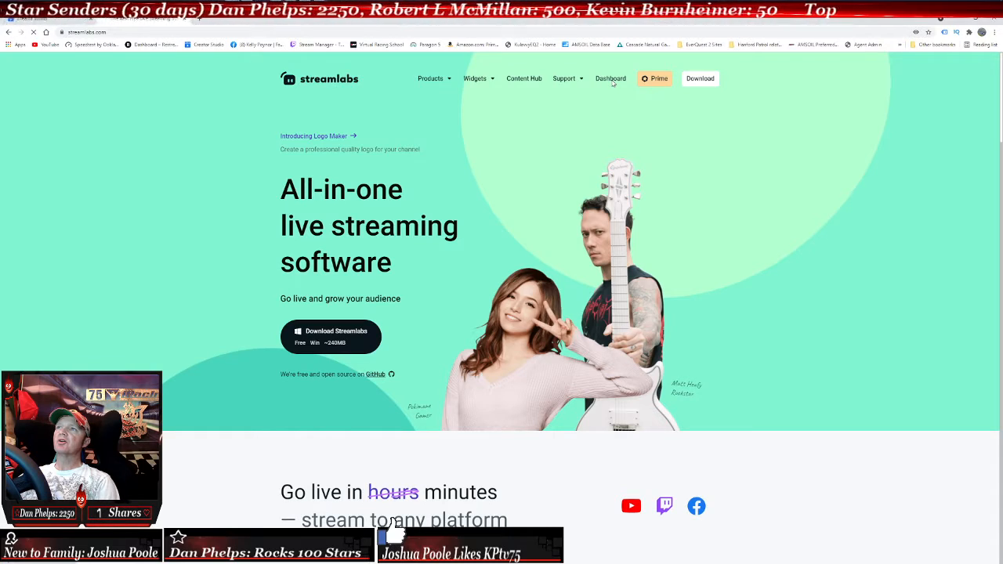
# - Show the full Widget Gallery from the Streamlabs dashboard, including the Viewer Count widget
pyautogui.click(611, 78)
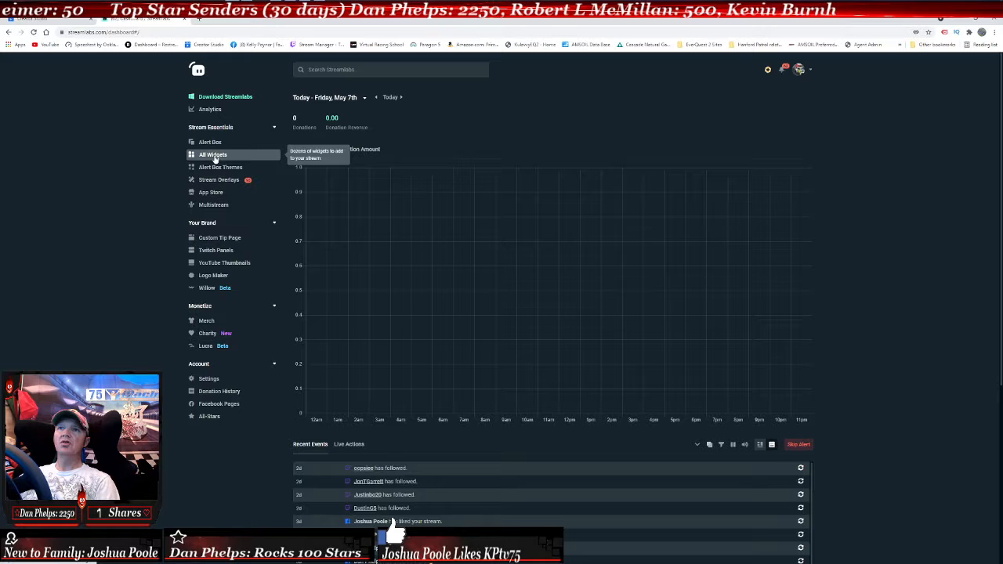
pyautogui.click(213, 155)
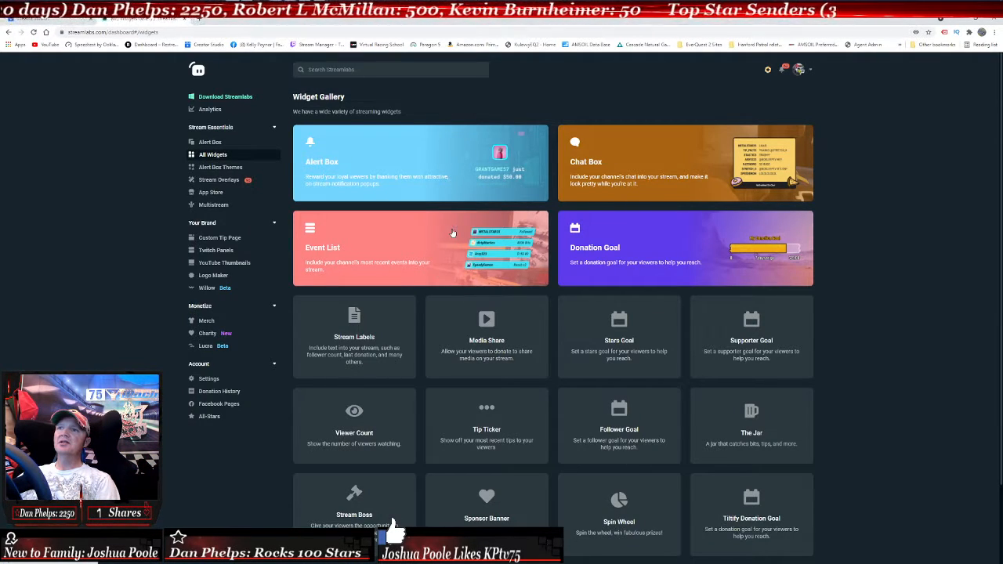
pyautogui.scroll(-3)
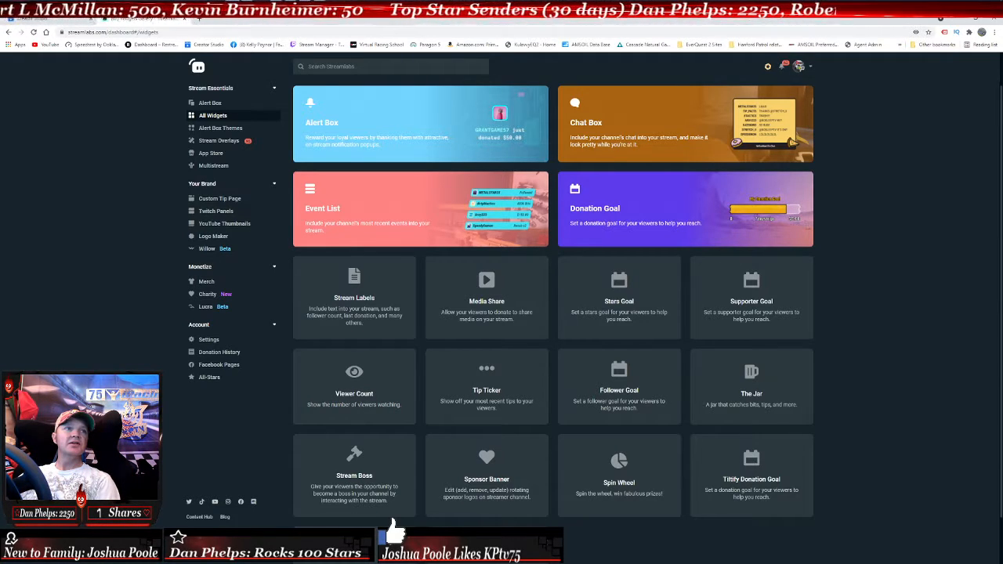
# - Configure the Viewer Count widget, toggling Facebook and YouTube counts off and back on so all three stay enabled
pyautogui.click(354, 385)
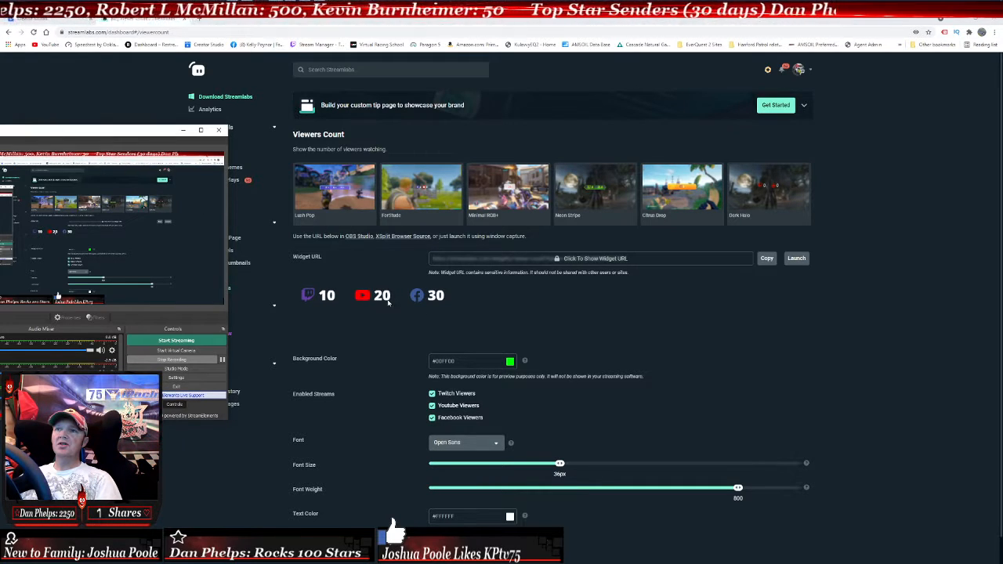
pyautogui.moveTo(478, 395)
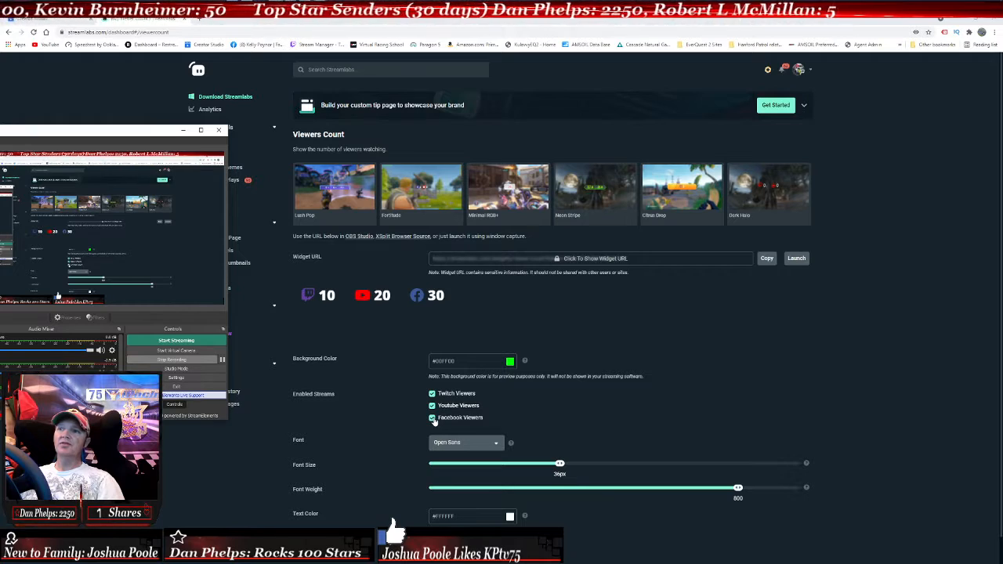
pyautogui.click(433, 417)
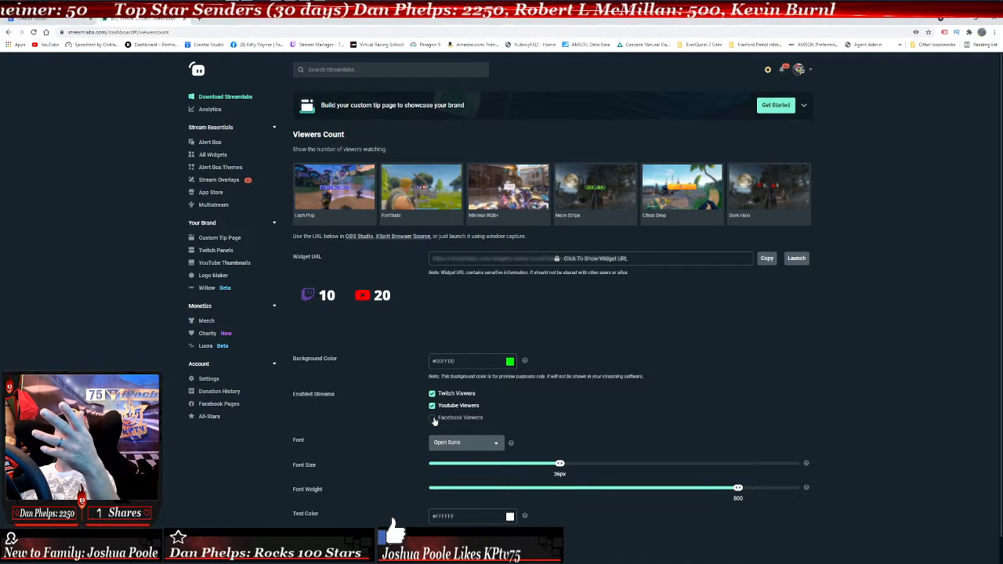
pyautogui.click(432, 417)
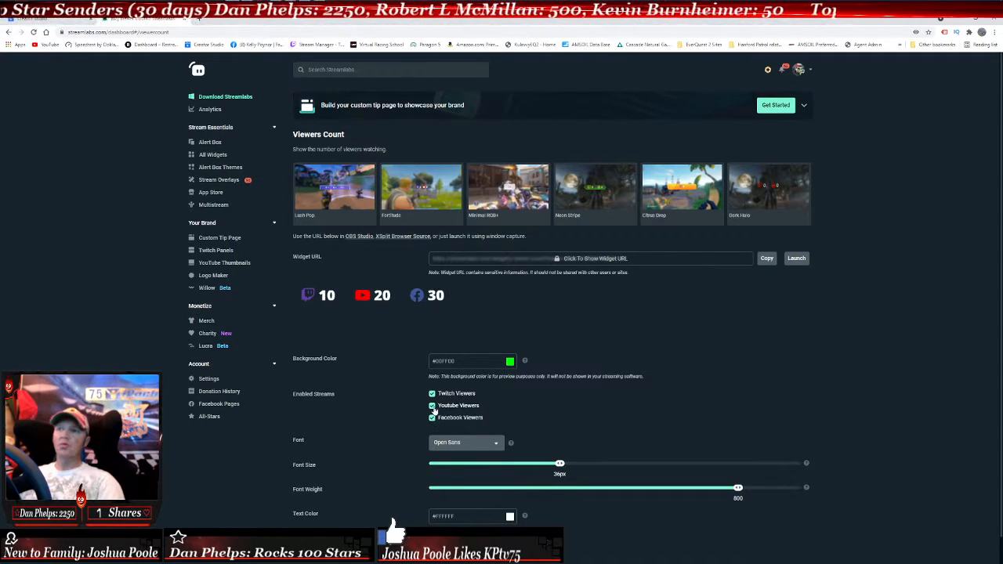
pyautogui.click(433, 405)
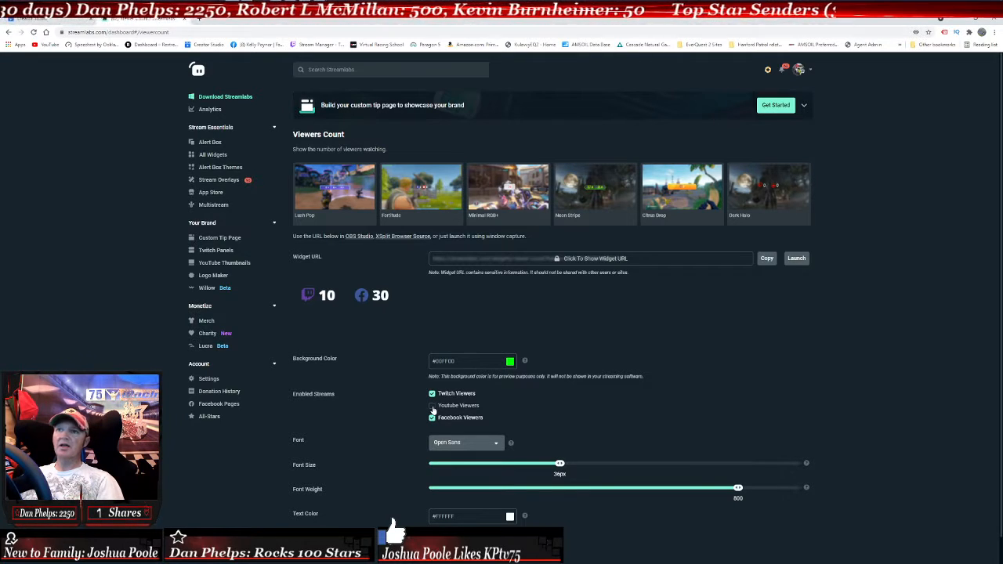
pyautogui.click(432, 405)
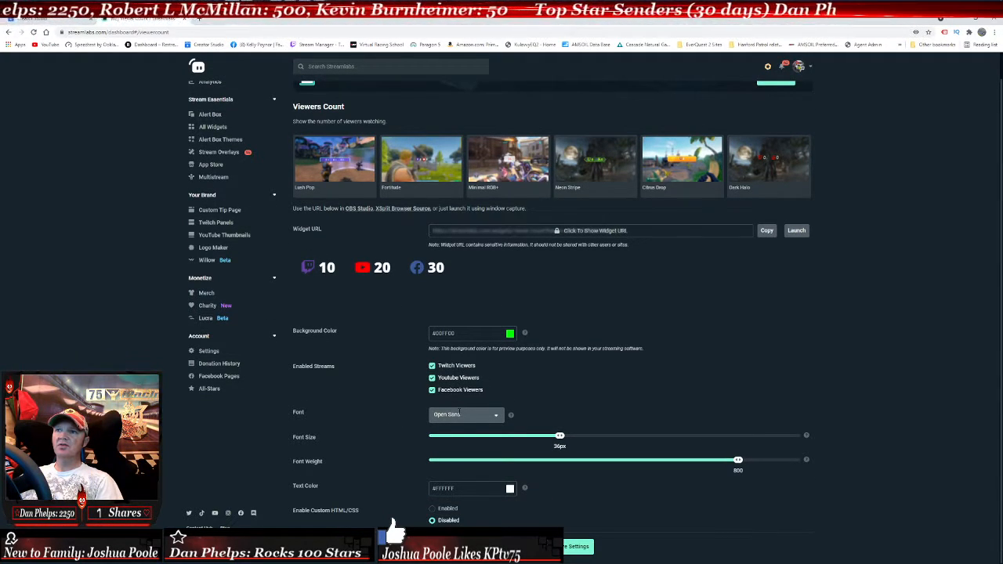
# - Try a couple of fonts and settle on a bold display font for the counts
pyautogui.click(465, 414)
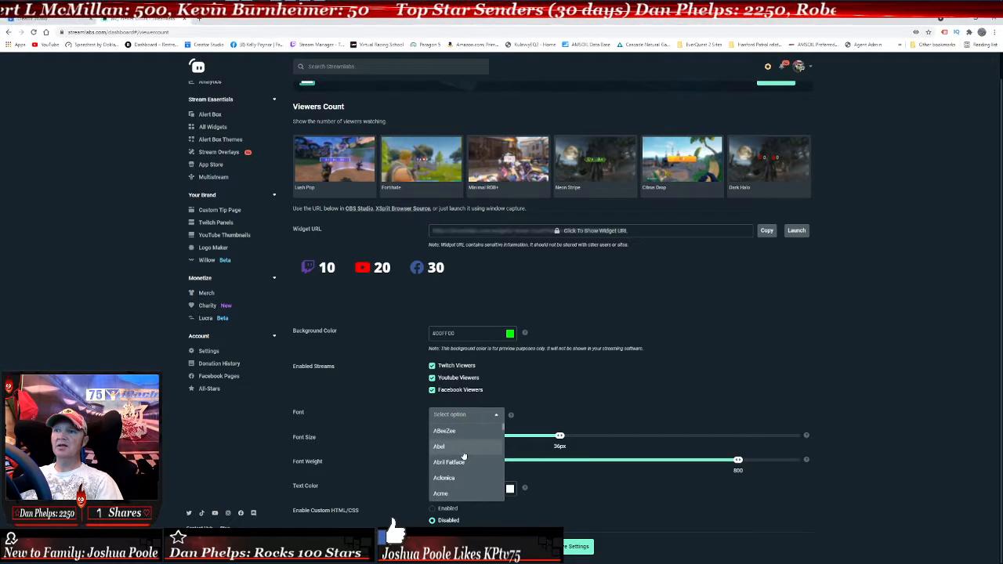
pyautogui.click(445, 478)
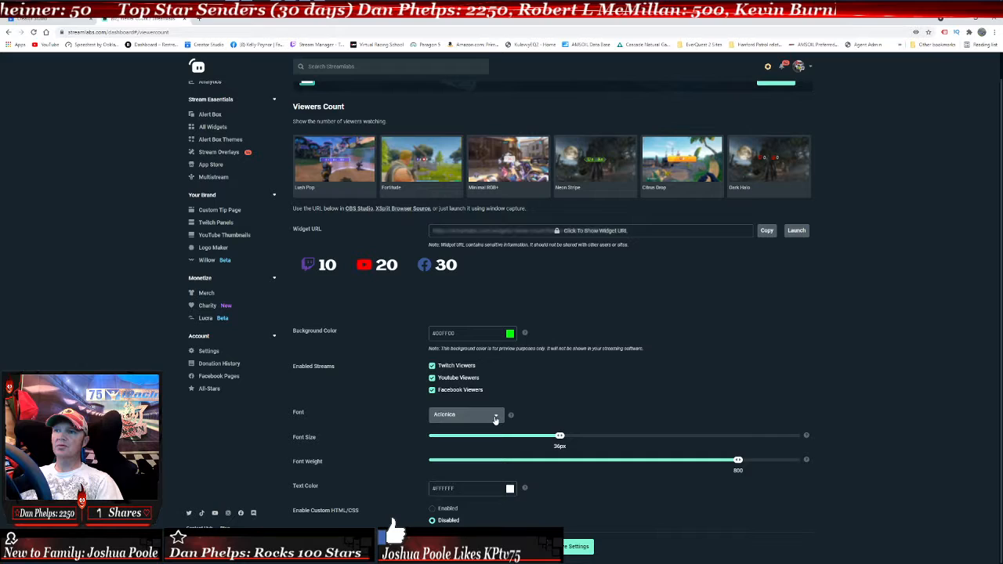
pyautogui.click(467, 414)
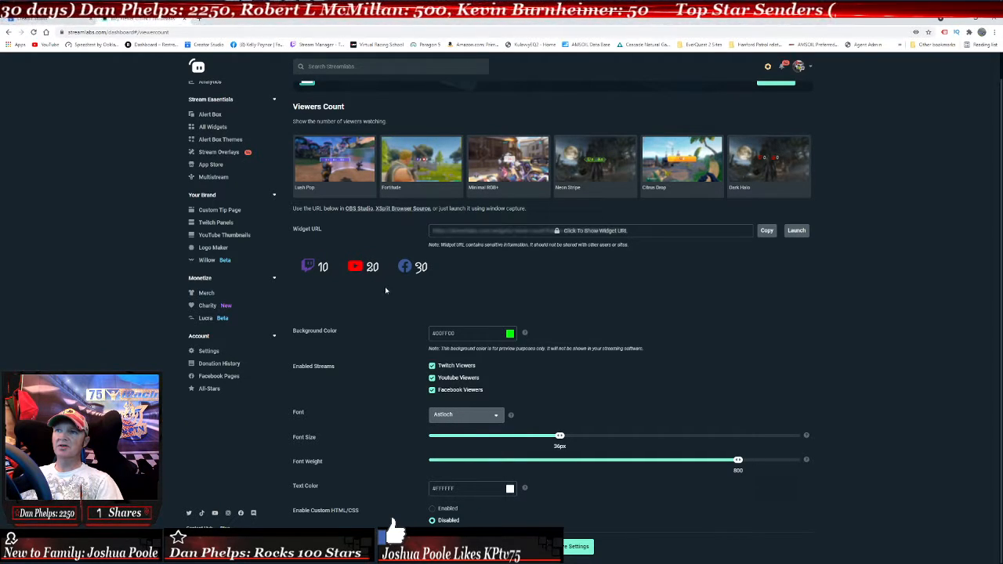
pyautogui.click(467, 413)
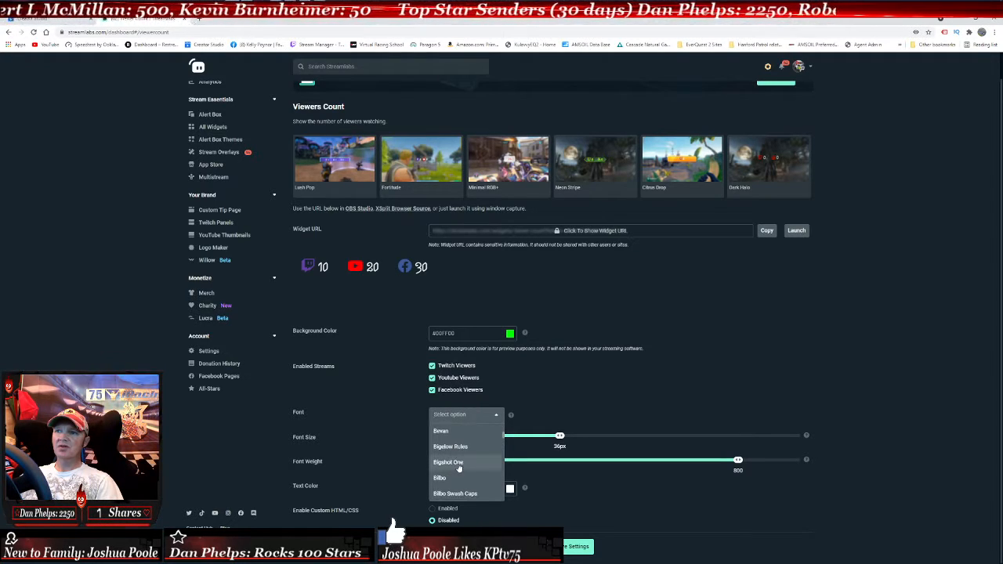
pyautogui.click(448, 462)
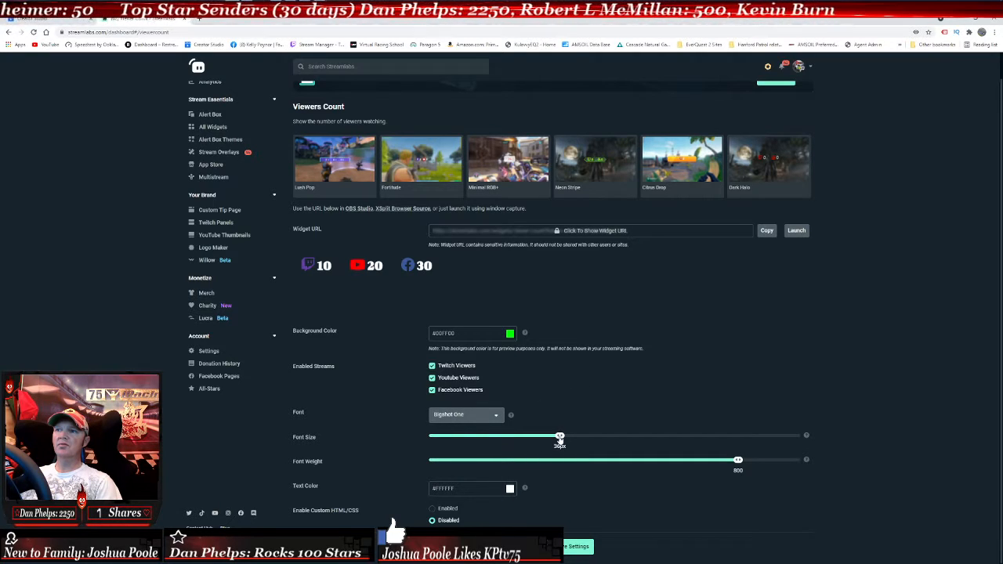
# - Make the count text larger and lighter in weight using the size and weight sliders
pyautogui.moveTo(558, 436); pyautogui.dragTo(522, 435)
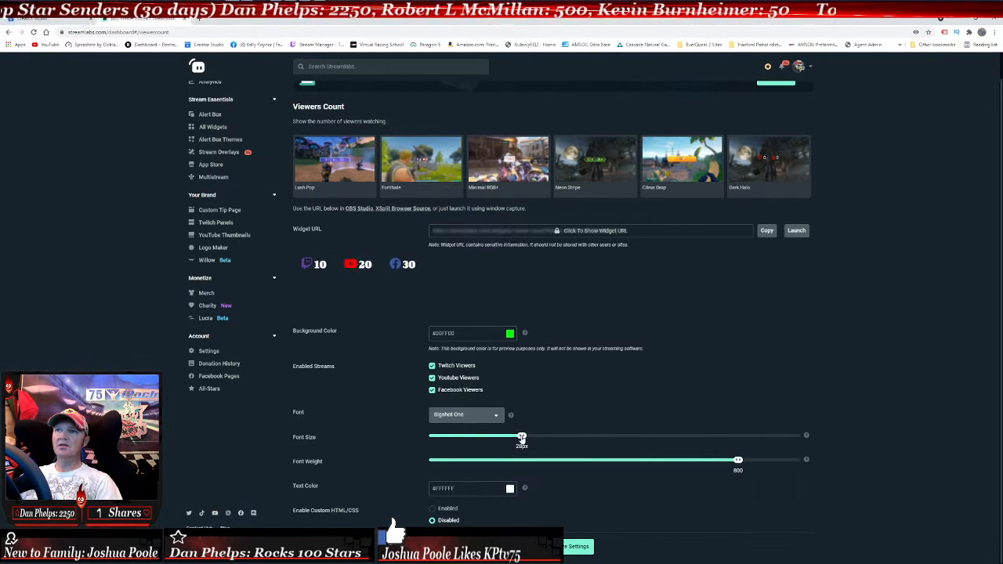
pyautogui.moveTo(521, 436); pyautogui.dragTo(587, 436)
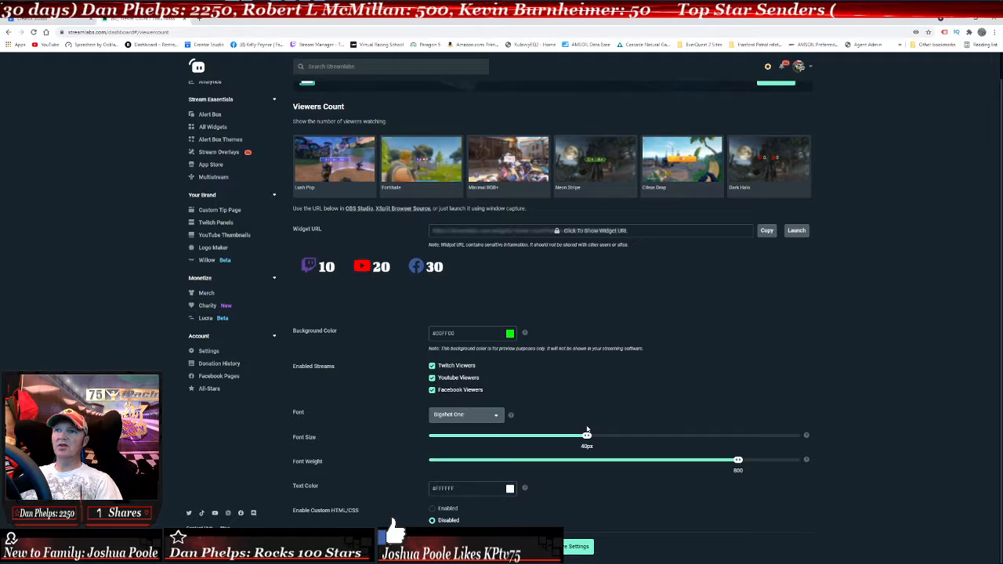
pyautogui.moveTo(586, 436); pyautogui.dragTo(596, 436)
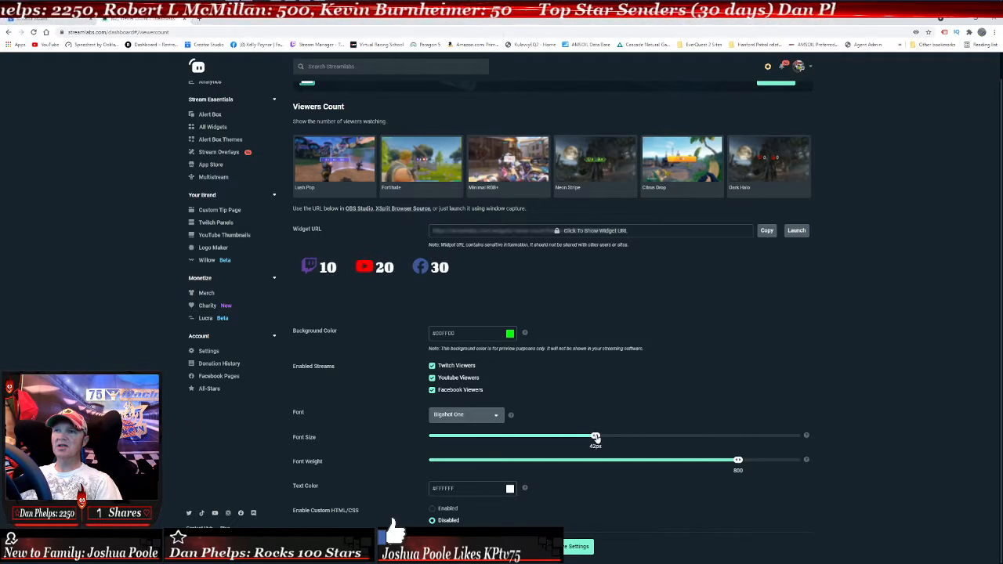
pyautogui.moveTo(595, 436); pyautogui.dragTo(614, 435)
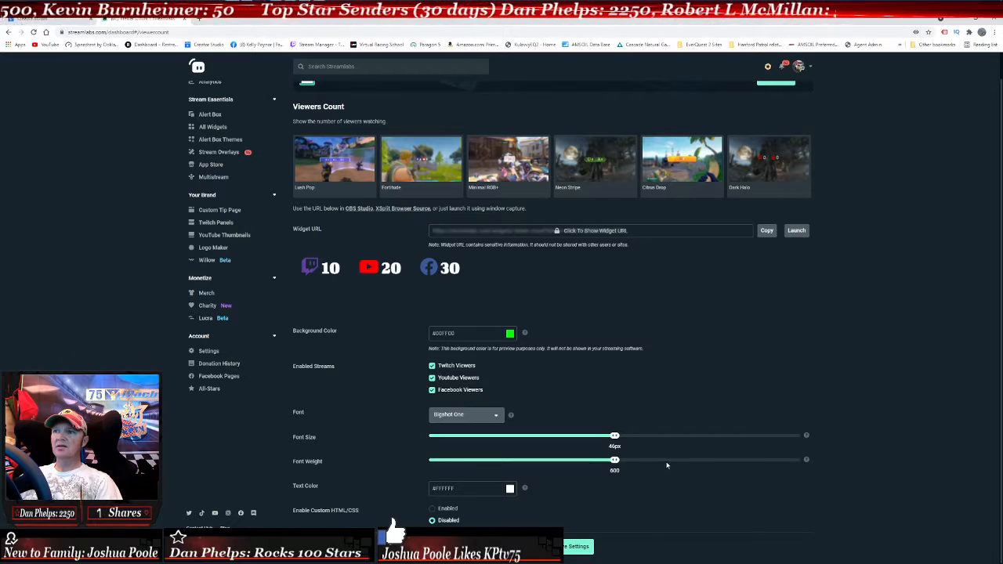
pyautogui.moveTo(614, 459); pyautogui.dragTo(676, 459)
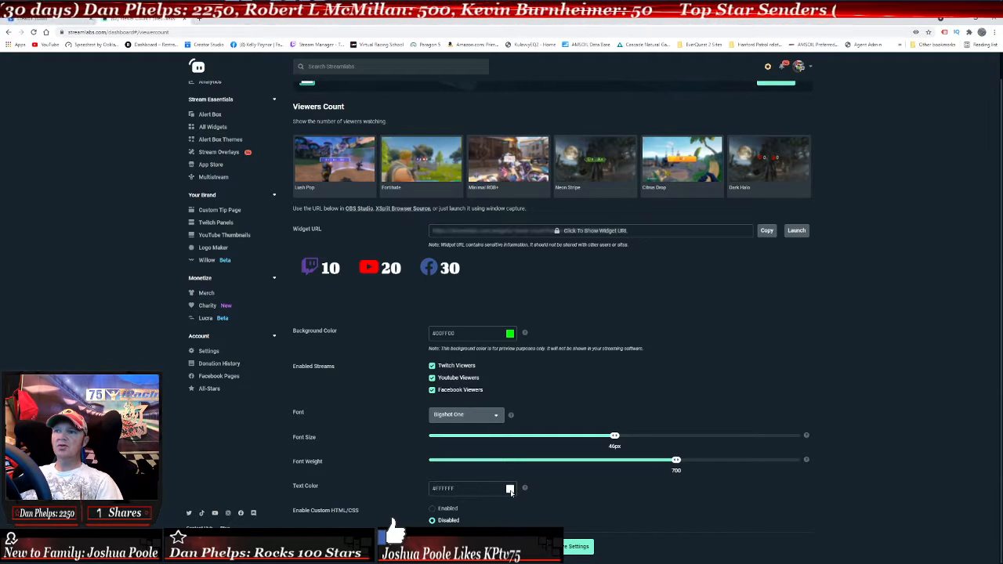
# - Bring up the colour chooser for the widget's text colour
pyautogui.click(510, 489)
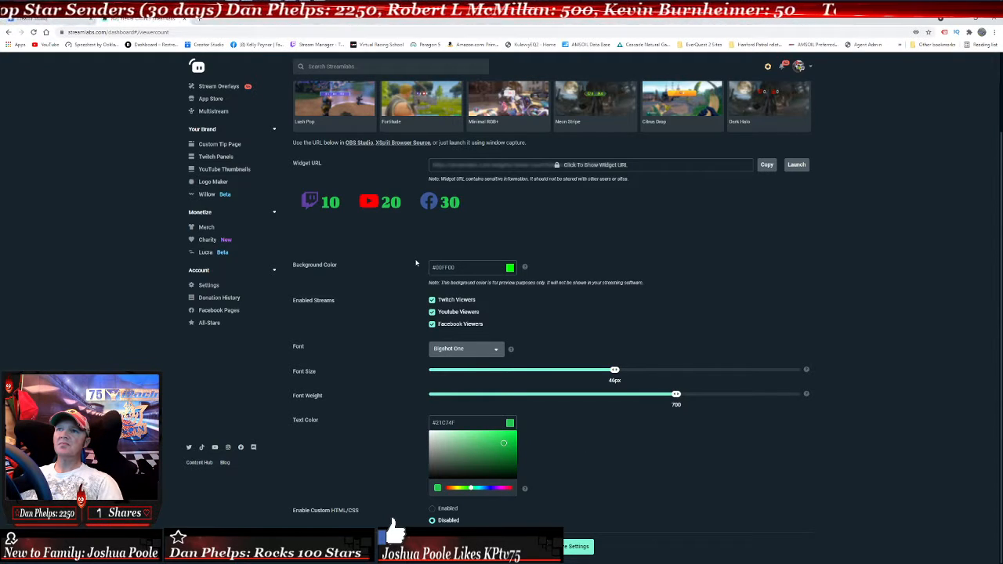
# - Switch the counts to another font further down the list and reduce the text size
pyautogui.click(467, 348)
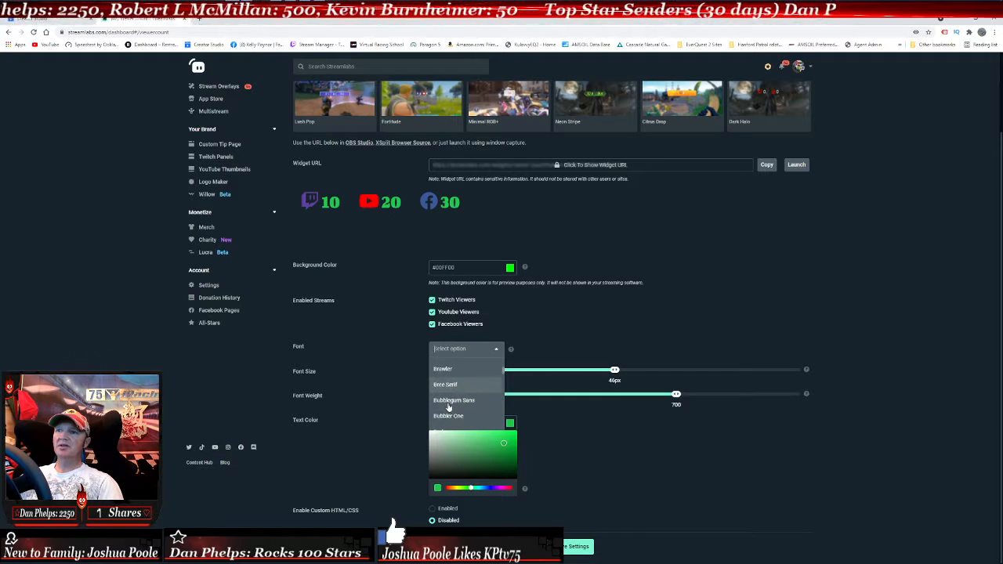
pyautogui.scroll(-3)
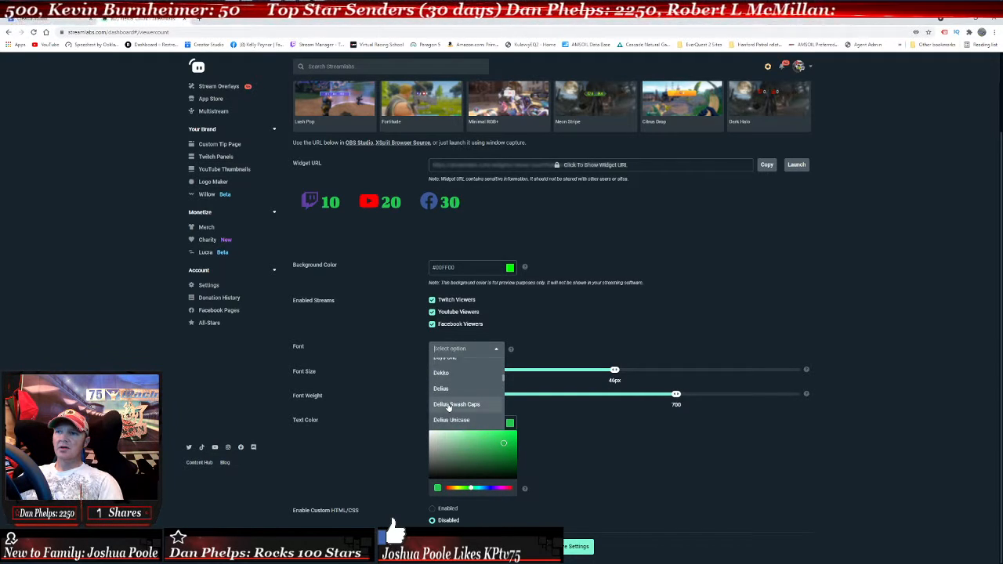
pyautogui.scroll(-3)
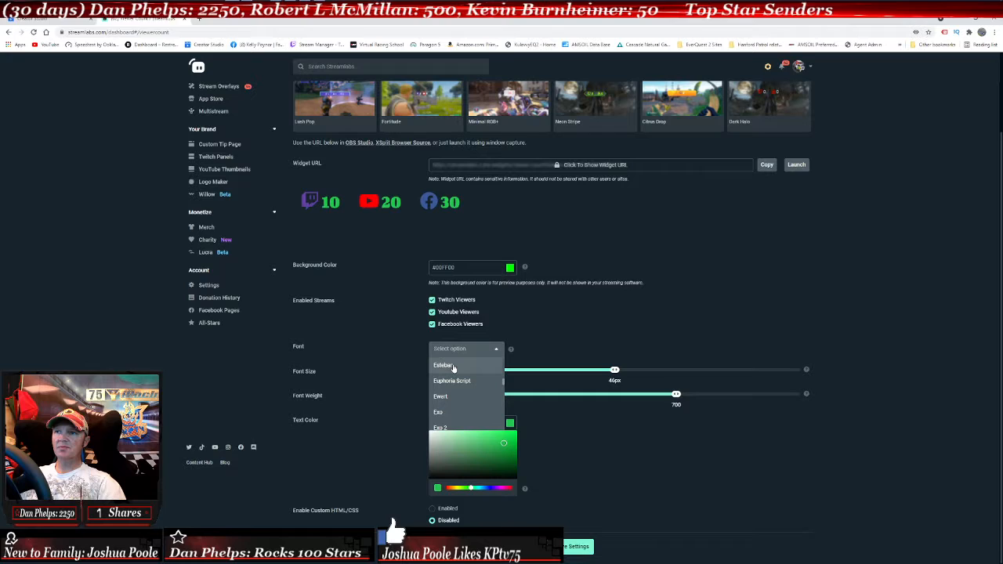
pyautogui.click(443, 366)
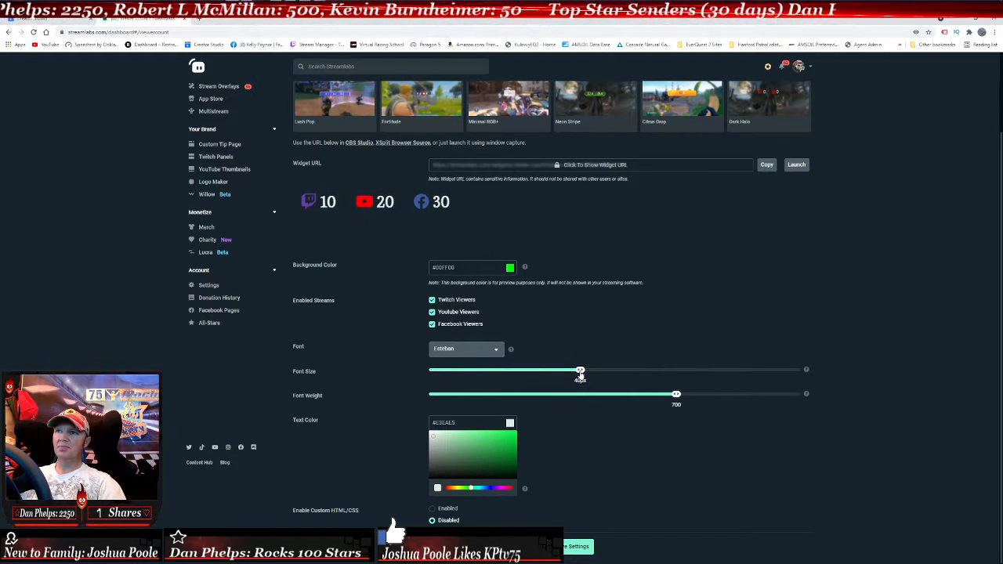
pyautogui.moveTo(579, 370); pyautogui.dragTo(542, 369)
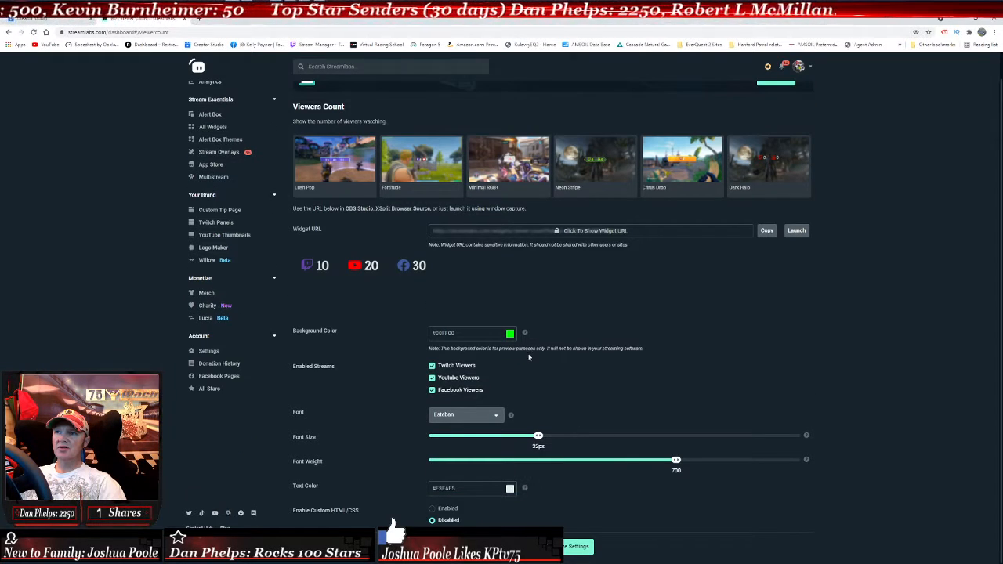
pyautogui.moveTo(655, 502)
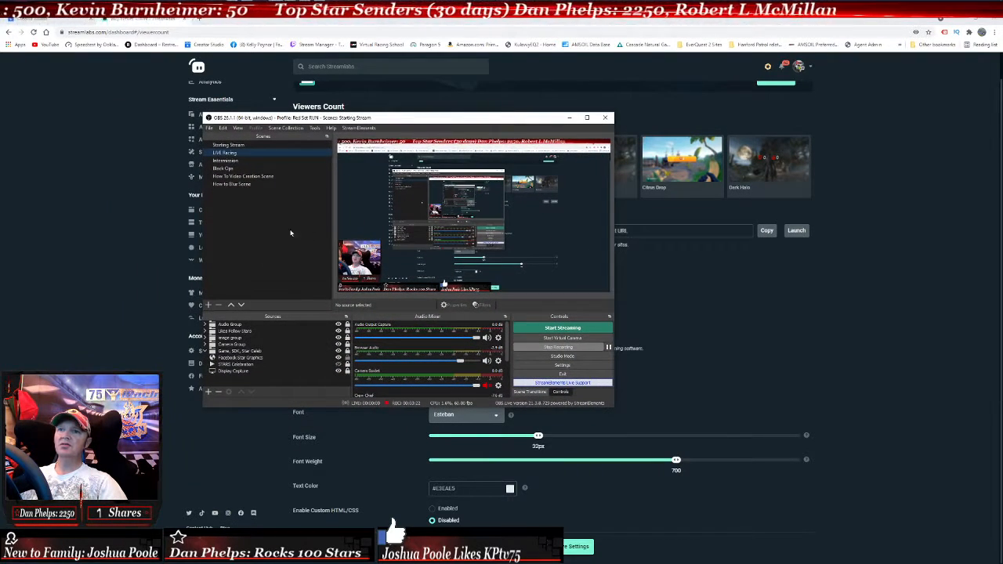
pyautogui.moveTo(355, 233)
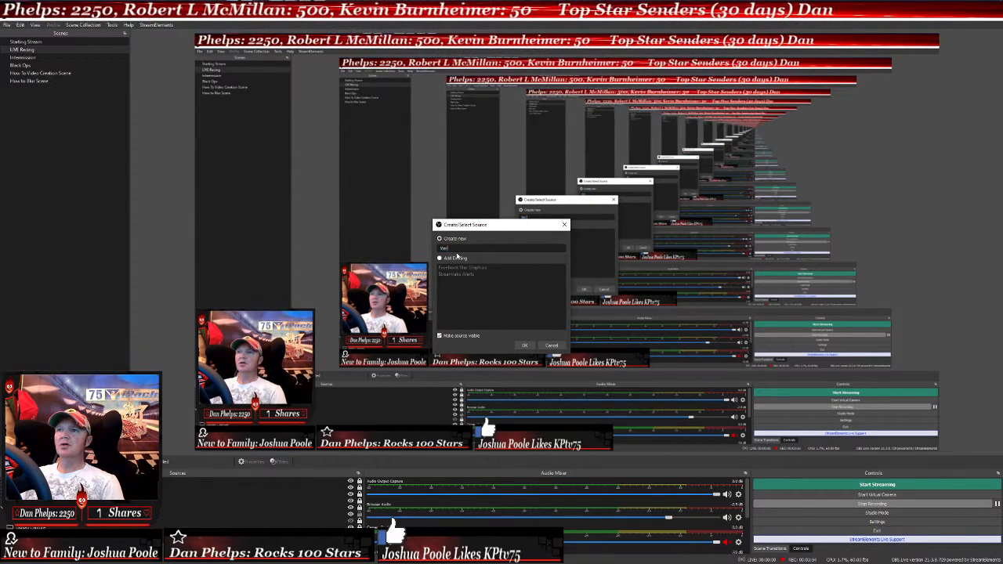
# - Create the browser source with the widget URL and confirm its properties
pyautogui.click(524, 347)
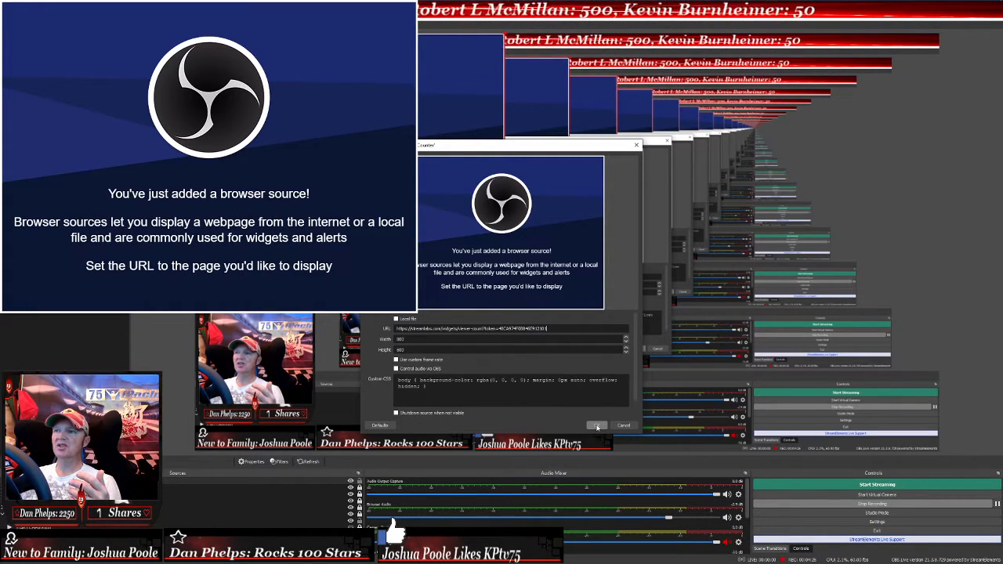
pyautogui.click(595, 426)
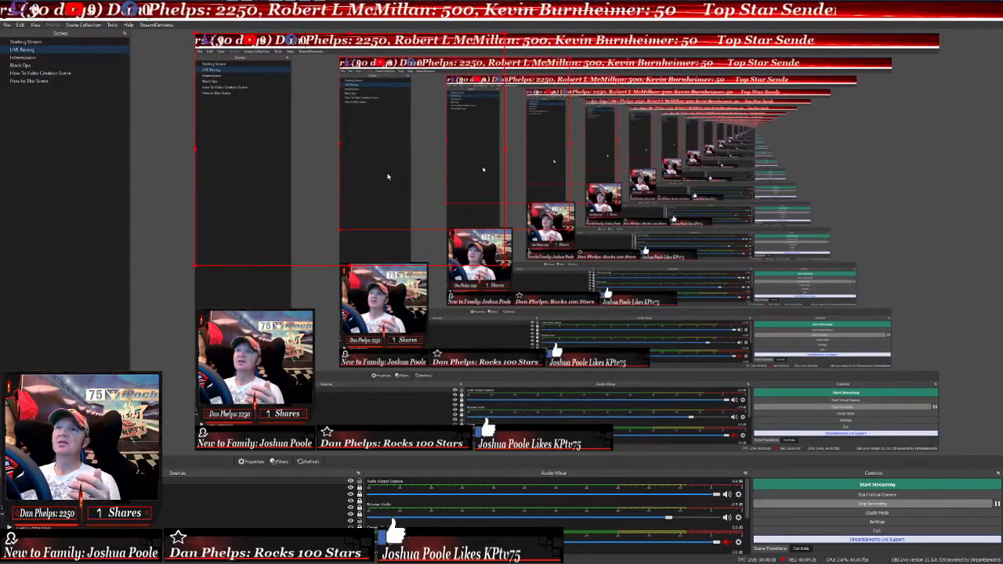